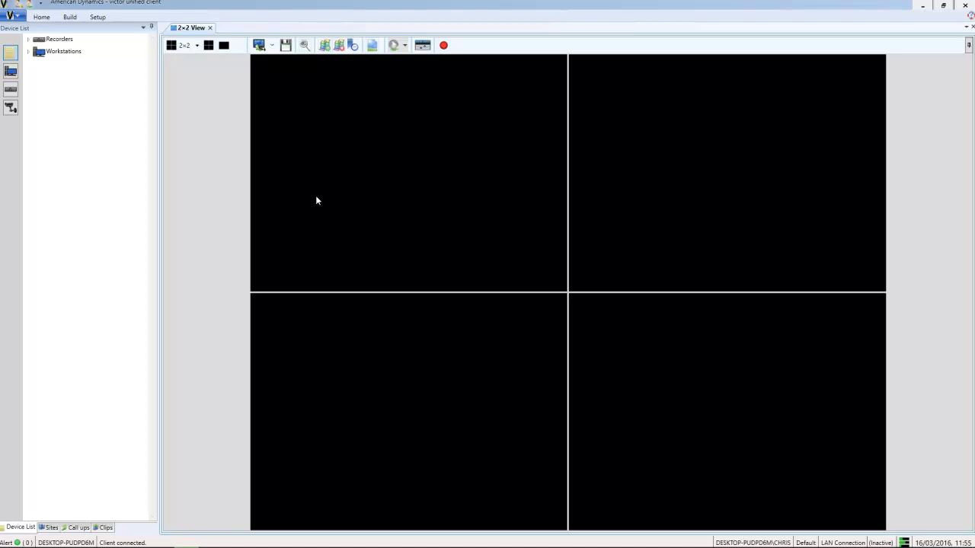
{"action": "mouse_move", "coordinate": [197, 146]}
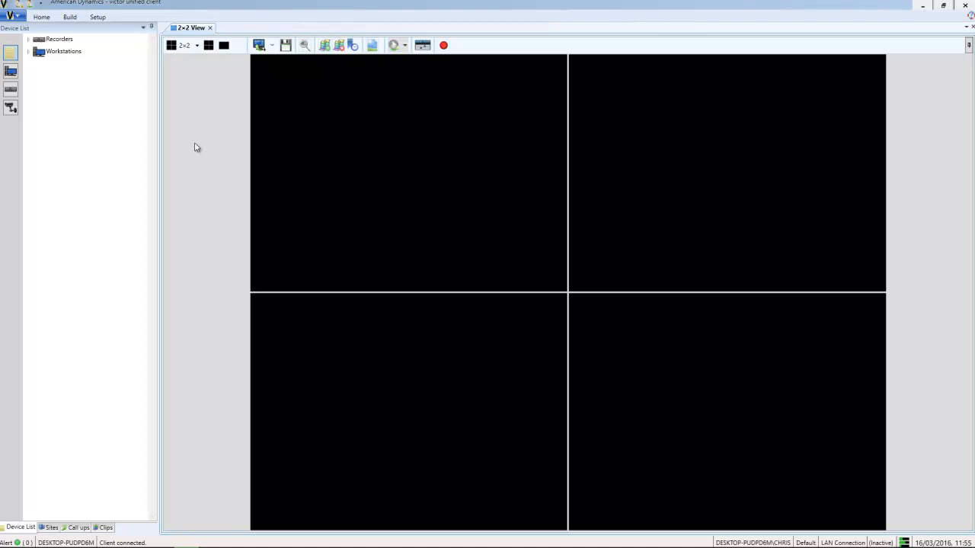
Go to Setup and choose System Values from the ribbon
{"action": "left_click", "coordinate": [97, 17]}
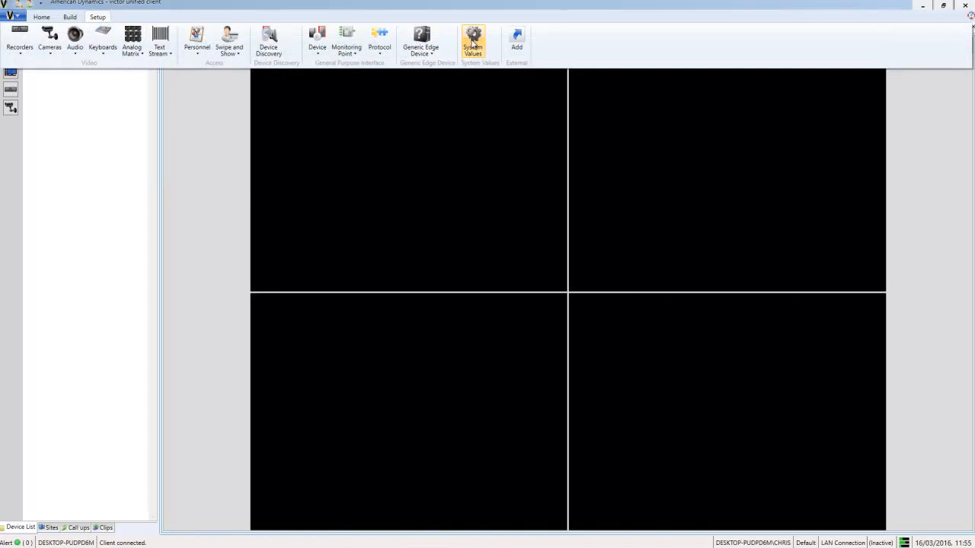
{"action": "left_click", "coordinate": [472, 40]}
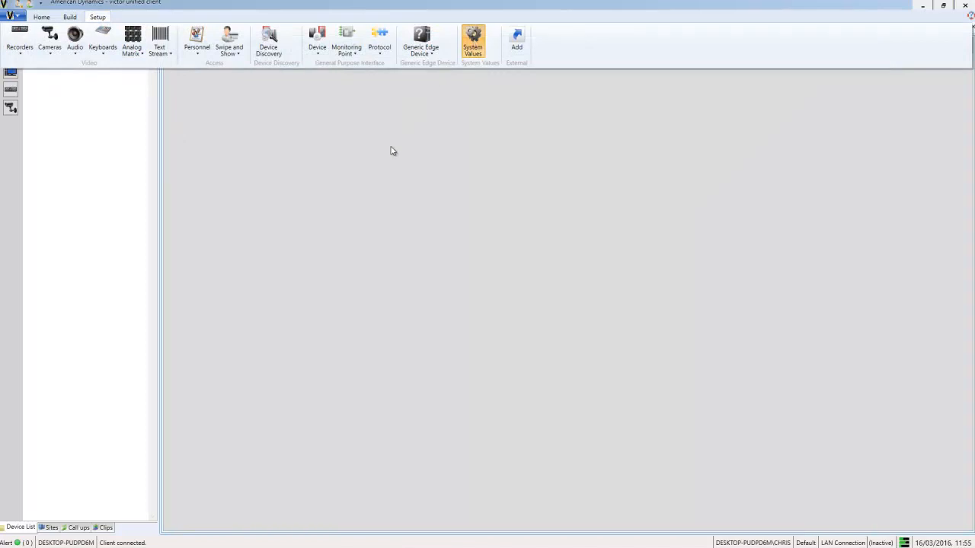
In Clip Preferences, point the Administrator remote clip path to Desktop and save the system values
{"action": "left_click", "coordinate": [472, 43]}
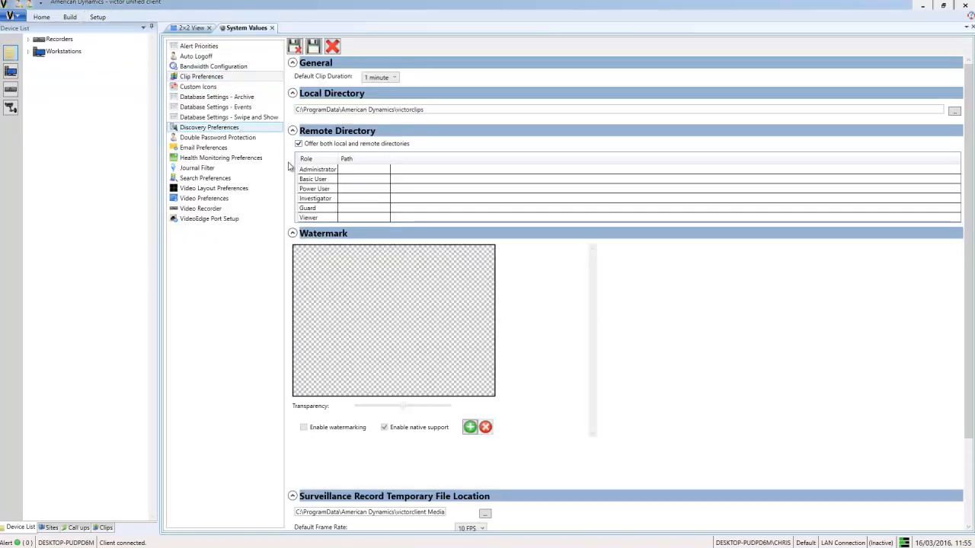
{"action": "mouse_move", "coordinate": [358, 171]}
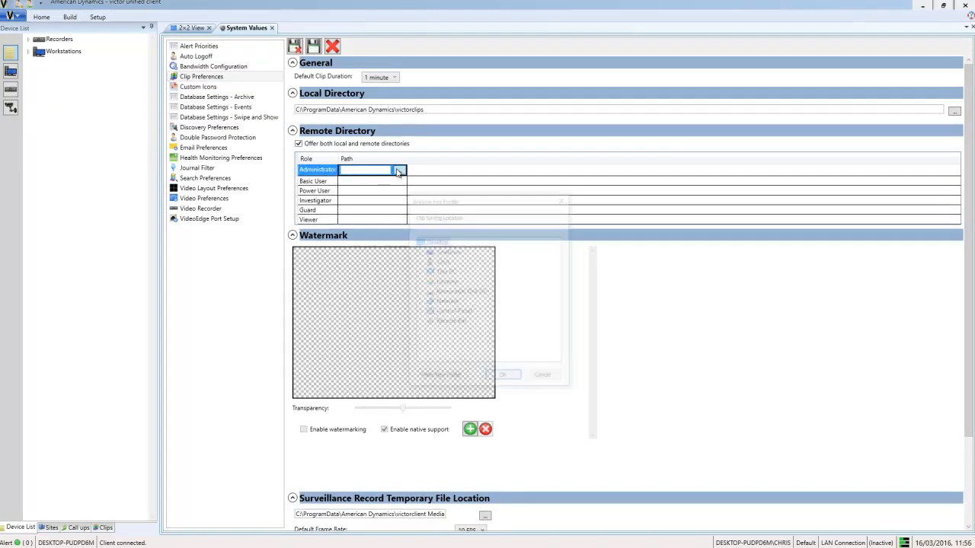
{"action": "left_click", "coordinate": [399, 171]}
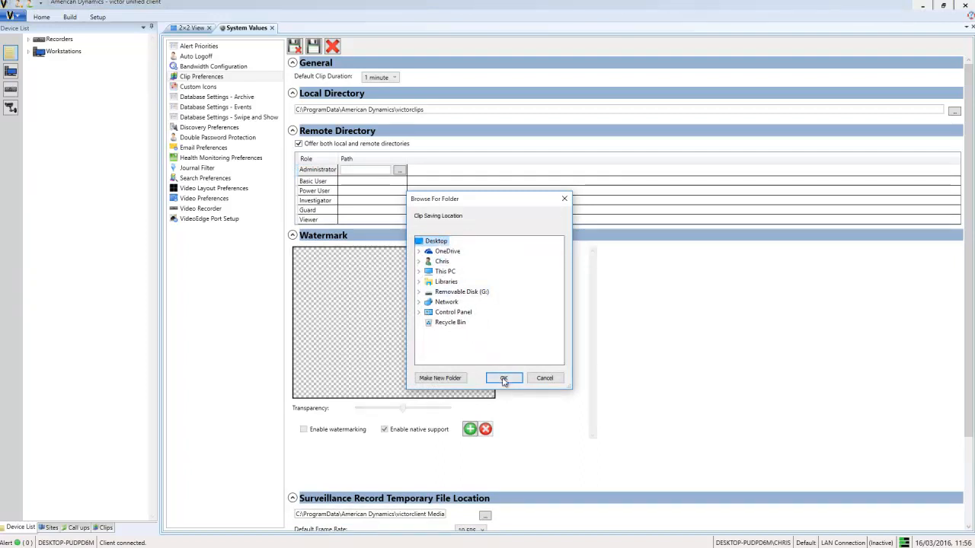
{"action": "left_click", "coordinate": [503, 378]}
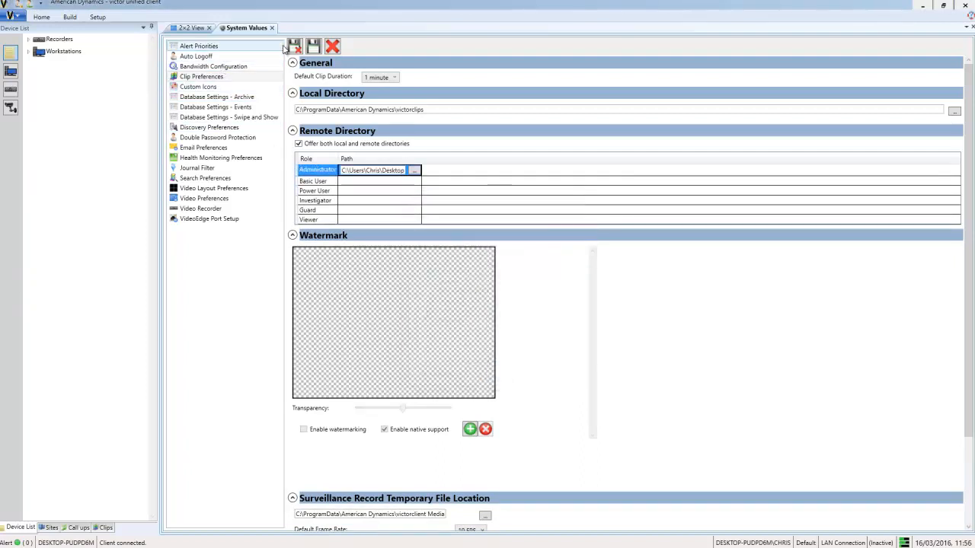
{"action": "left_click", "coordinate": [271, 27]}
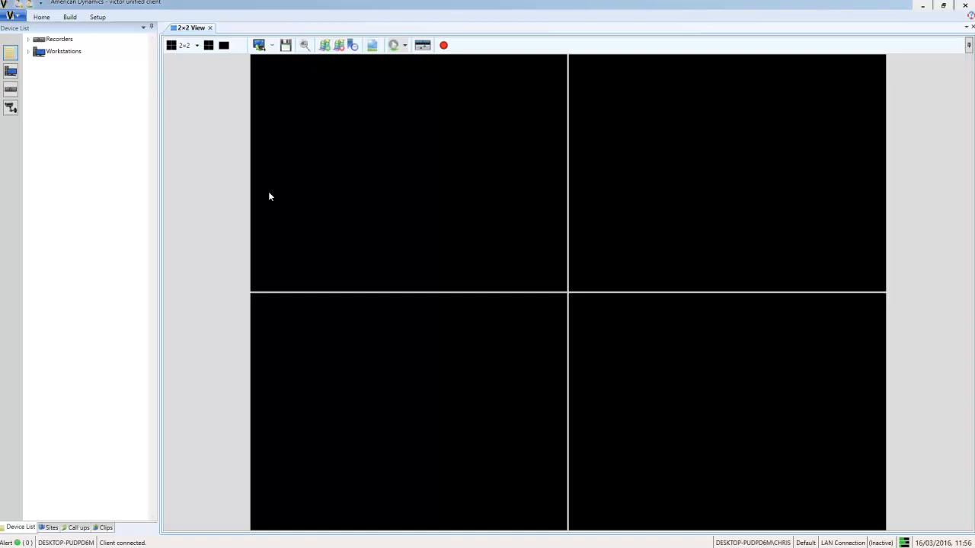
{"action": "mouse_move", "coordinate": [221, 81]}
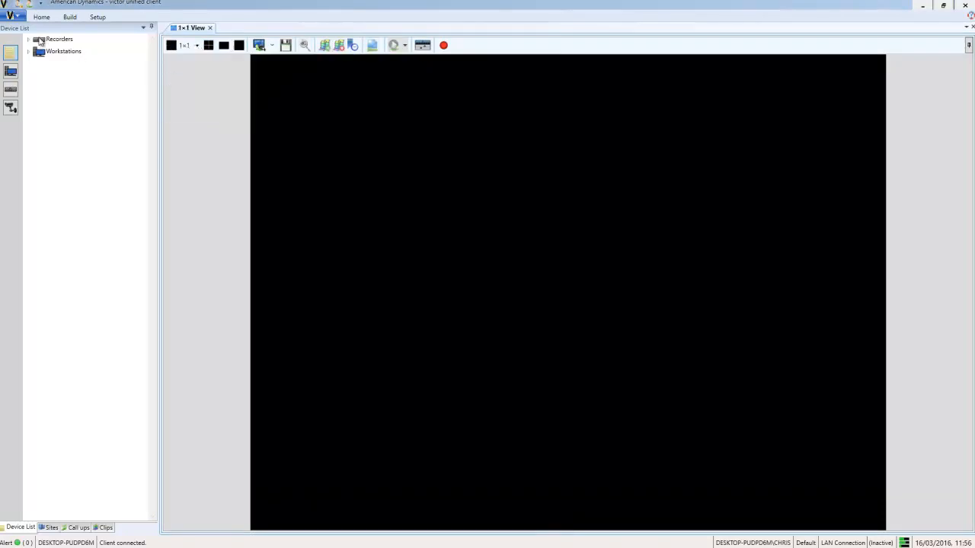
Expand Recorders and show the illustra-flex 800 camera feed in the single-pane view
{"action": "left_click", "coordinate": [27, 39]}
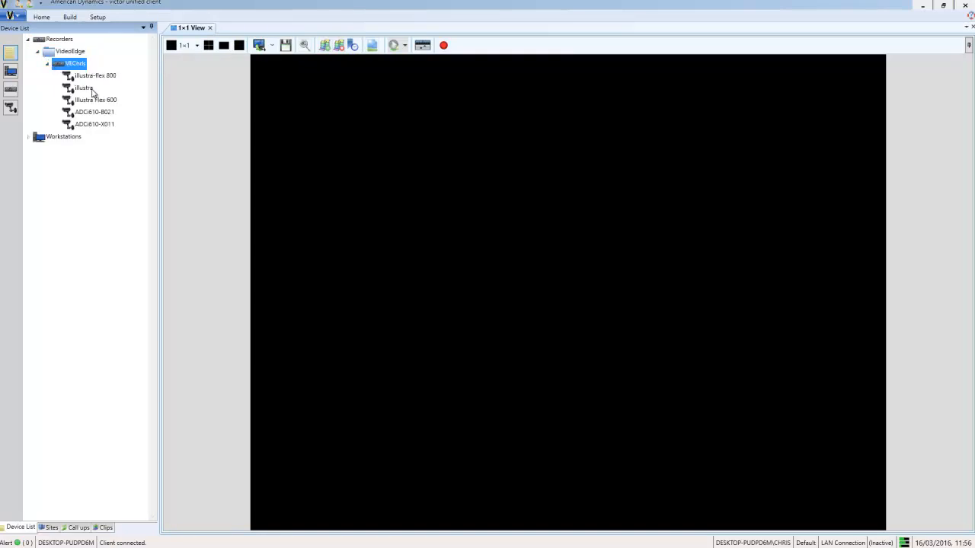
{"action": "double_click", "coordinate": [95, 74]}
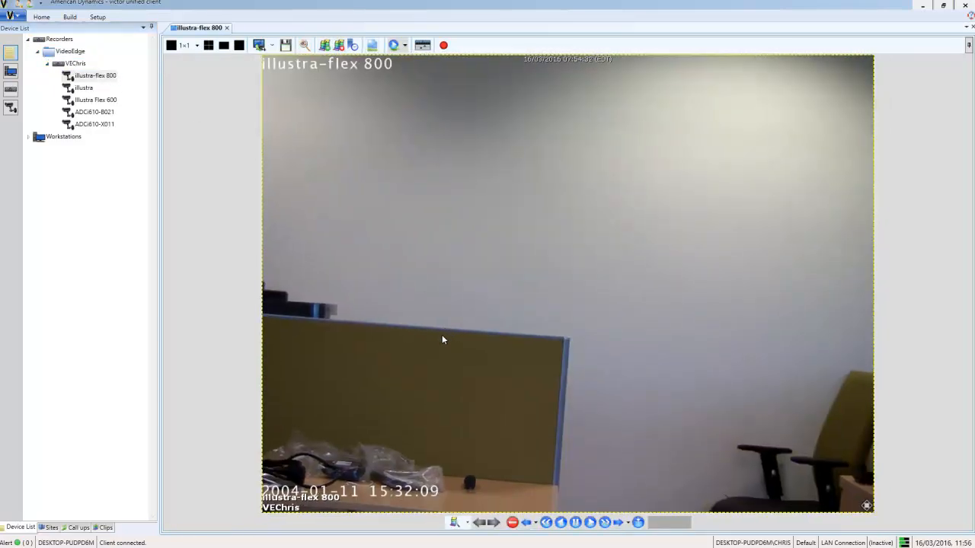
{"action": "mouse_move", "coordinate": [322, 85]}
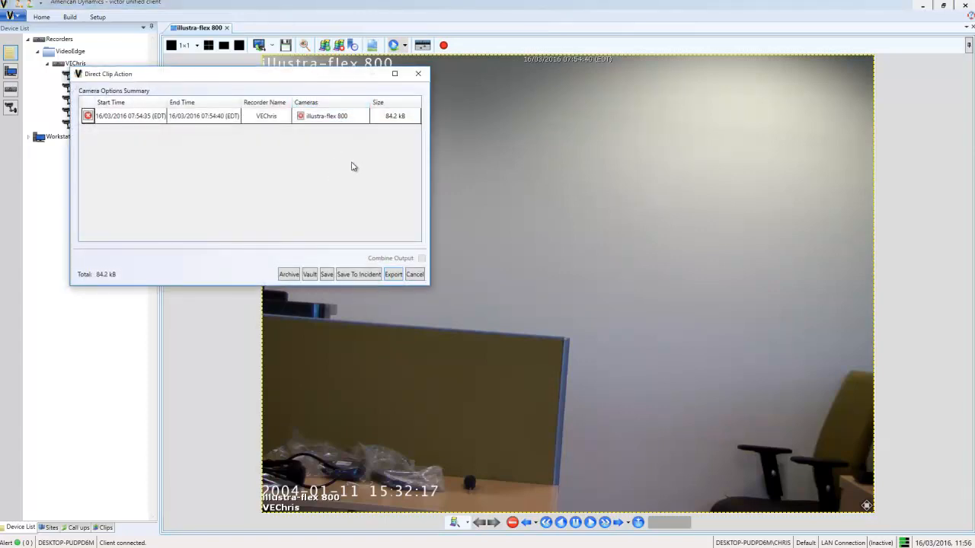
In Direct Clip Action, go to Save and set the clip Location to Remote (Administrator)
{"action": "left_click", "coordinate": [326, 274]}
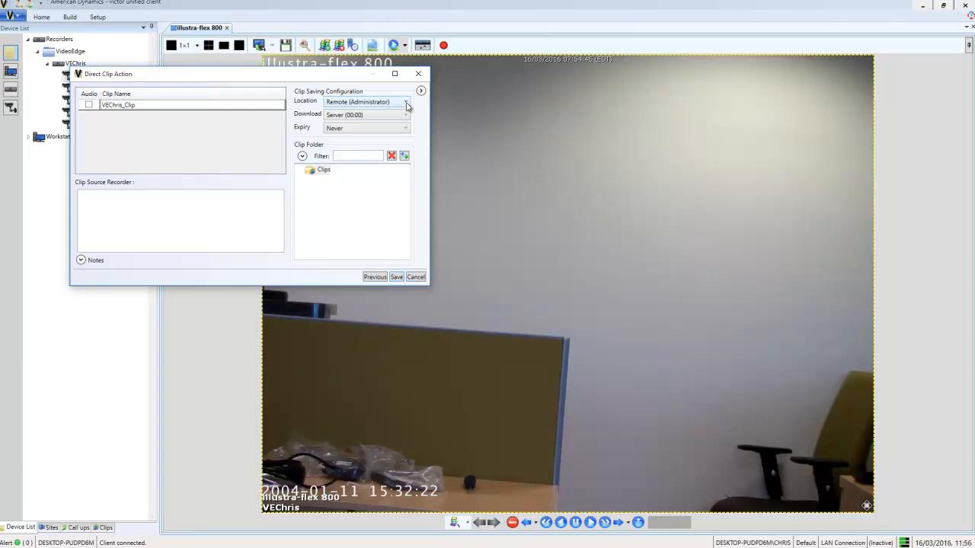
{"action": "left_click", "coordinate": [406, 102]}
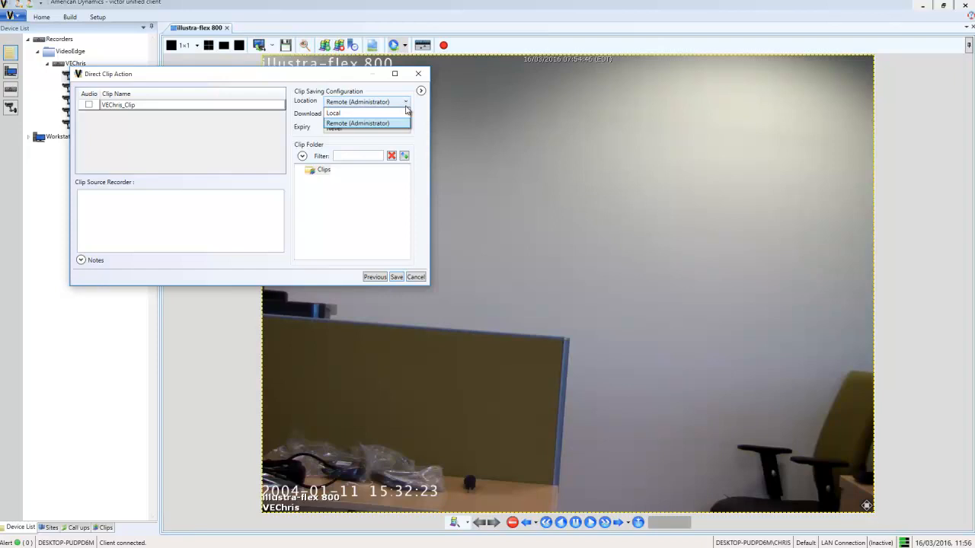
{"action": "mouse_move", "coordinate": [405, 111]}
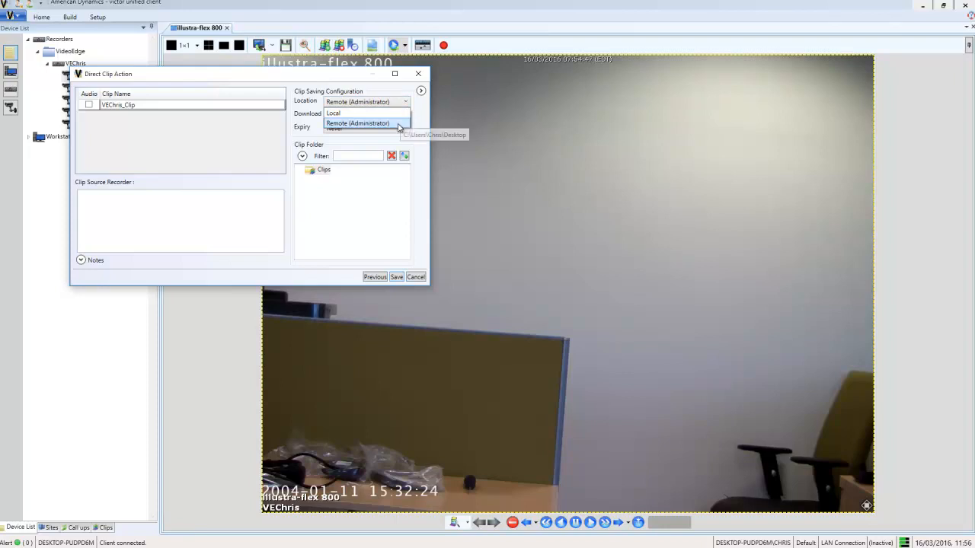
{"action": "left_click", "coordinate": [365, 115]}
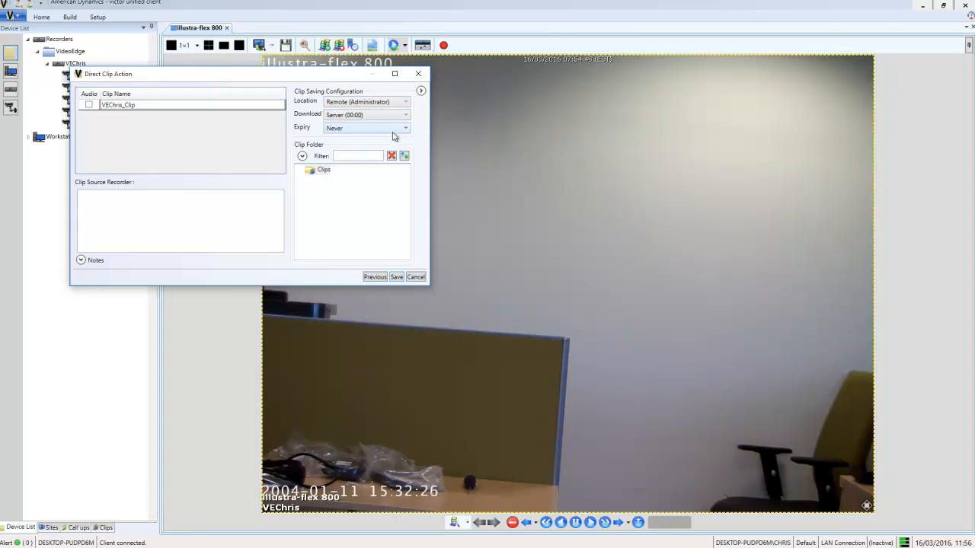
Set Download to Server (Specify) and confirm a 22:00 server download time
{"action": "left_click", "coordinate": [405, 116]}
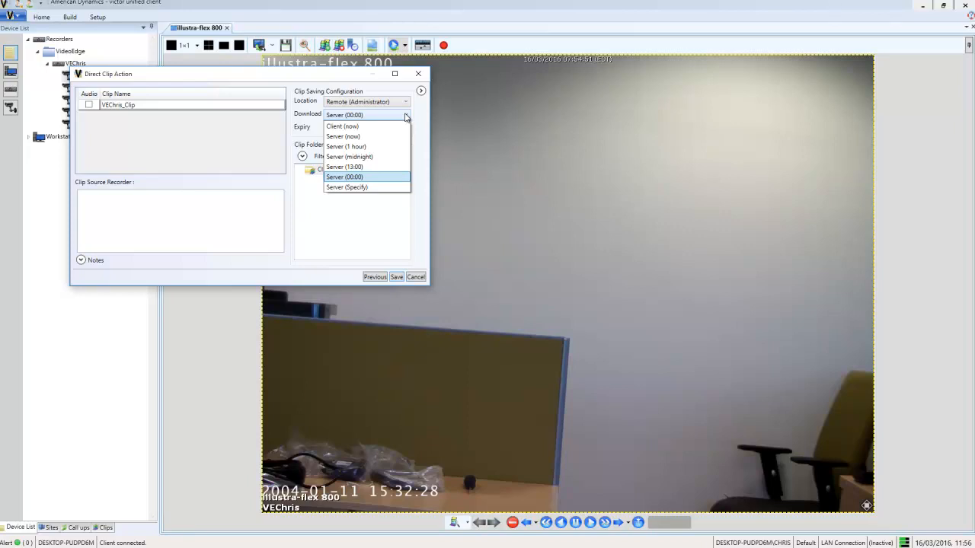
{"action": "mouse_move", "coordinate": [393, 147]}
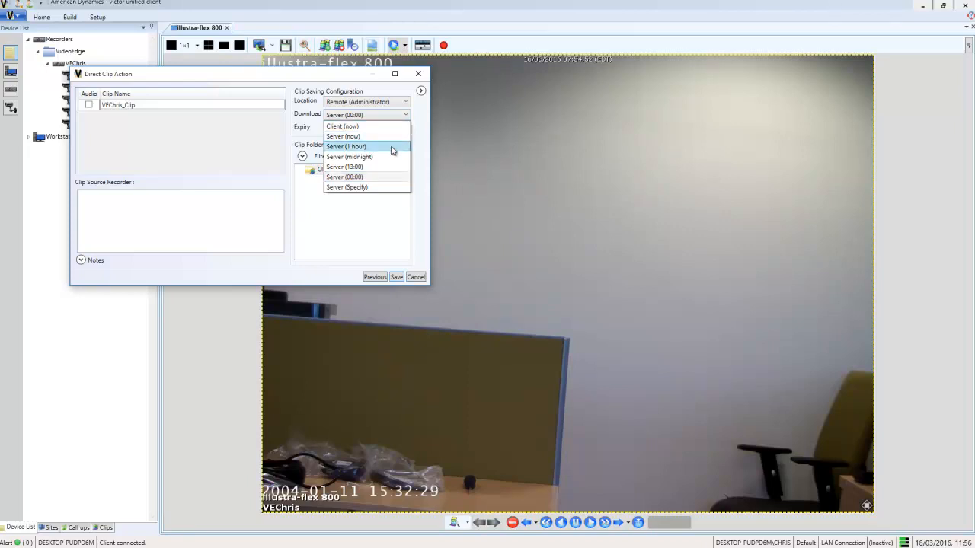
{"action": "left_click", "coordinate": [347, 186]}
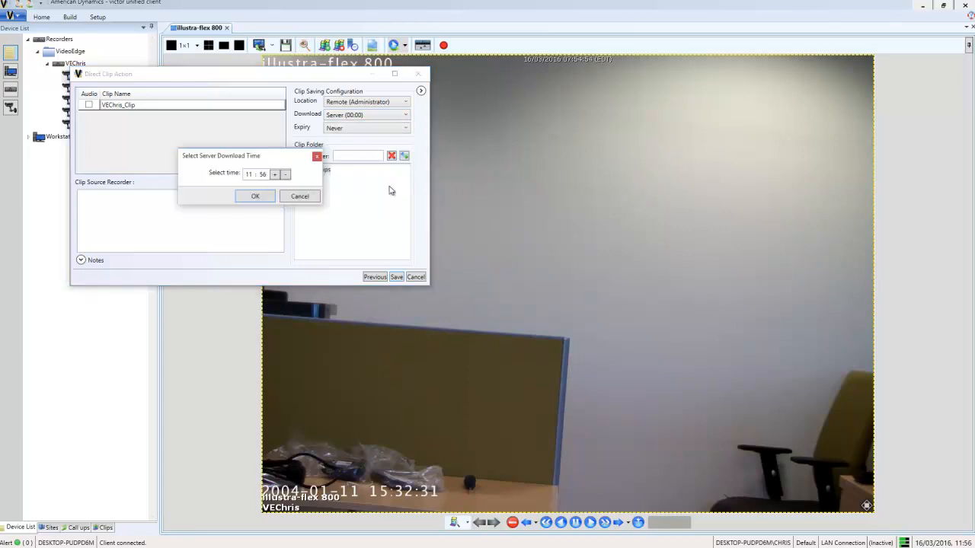
{"action": "mouse_move", "coordinate": [384, 192]}
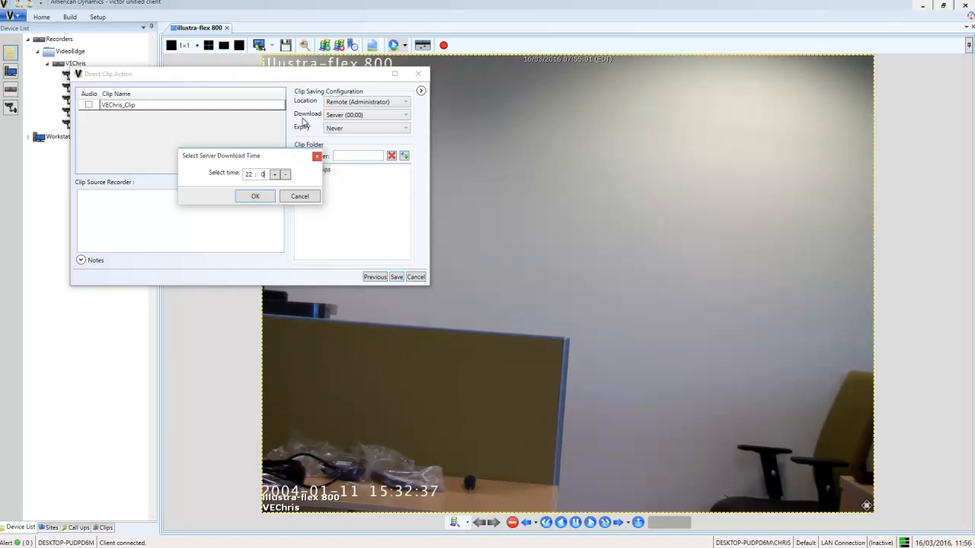
{"action": "left_click", "coordinate": [255, 195]}
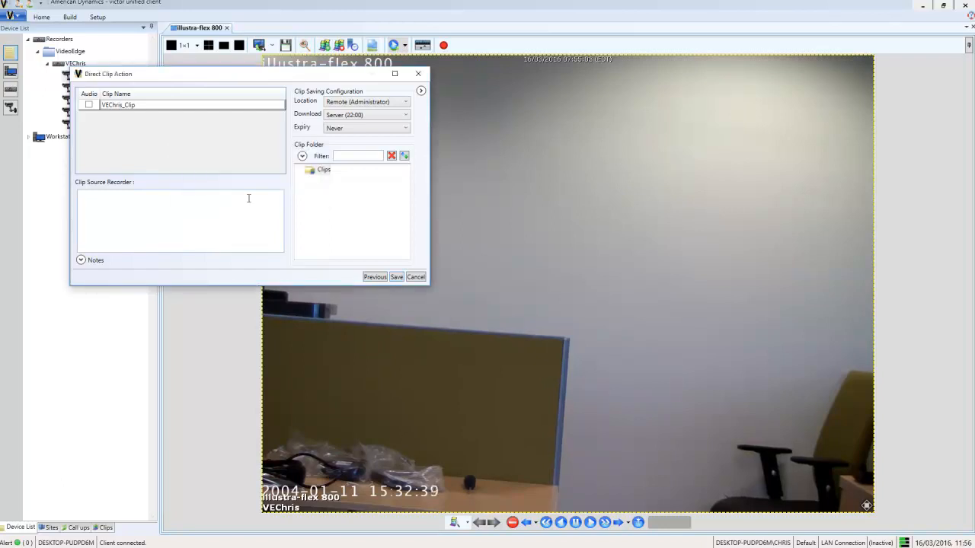
Set Expiry to One month, save the VEChris_Clip and finish the clip action
{"action": "left_click", "coordinate": [405, 128]}
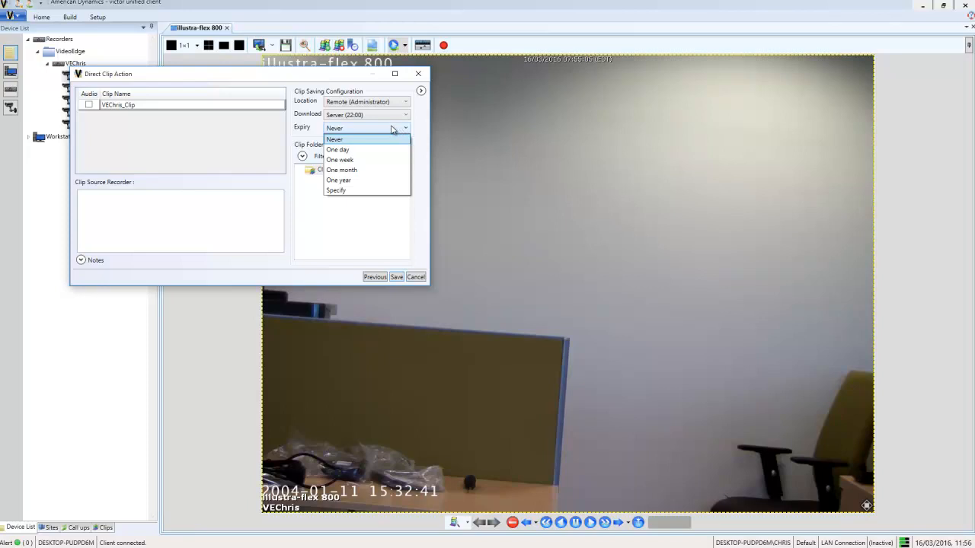
{"action": "mouse_move", "coordinate": [358, 127]}
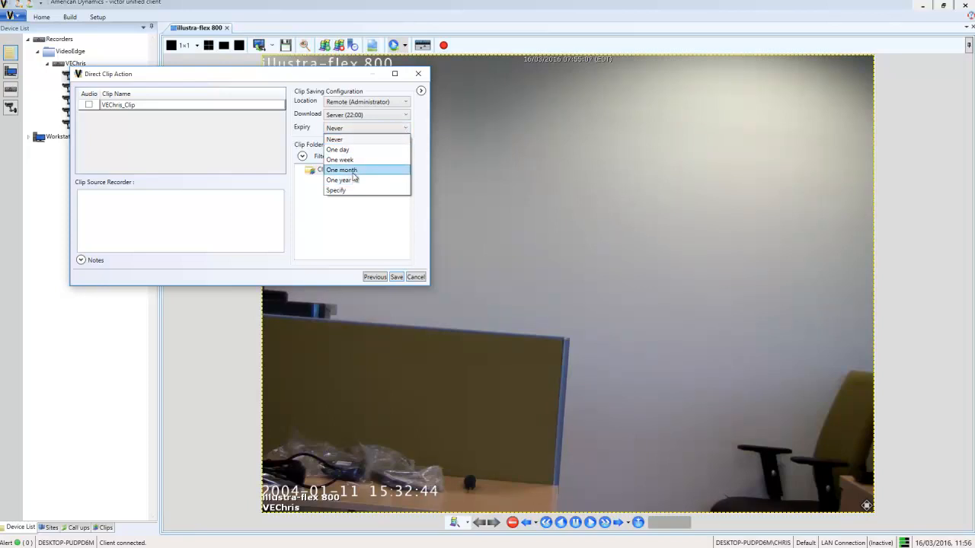
{"action": "left_click", "coordinate": [341, 171]}
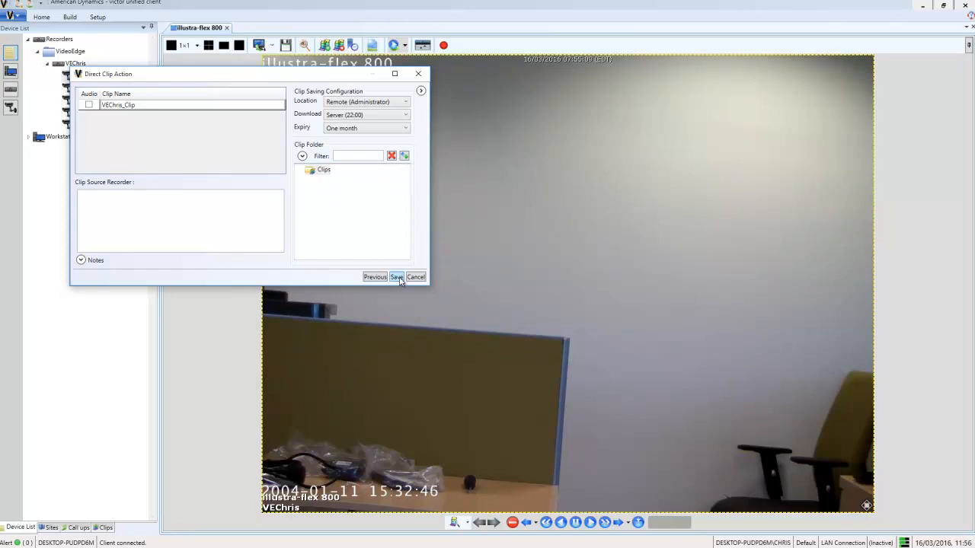
{"action": "left_click", "coordinate": [396, 278]}
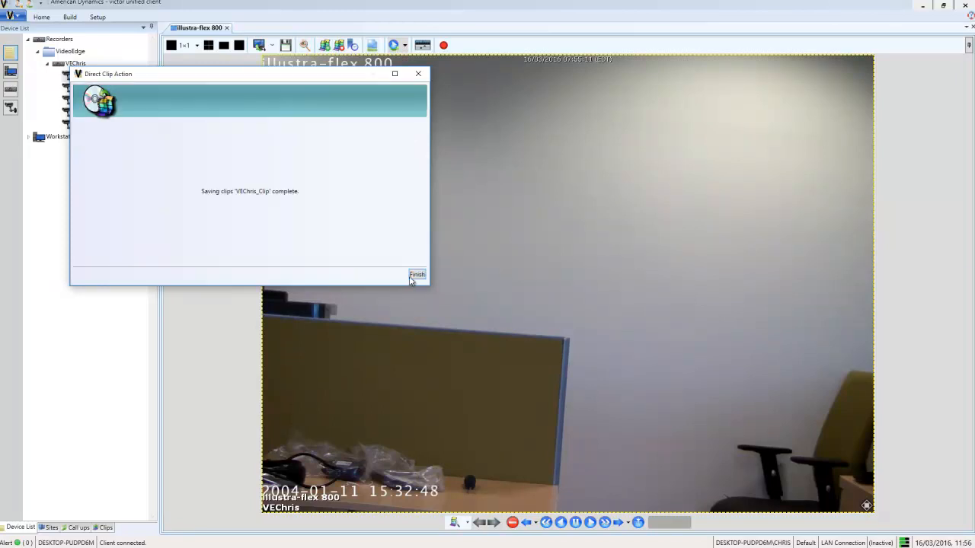
{"action": "left_click", "coordinate": [417, 274]}
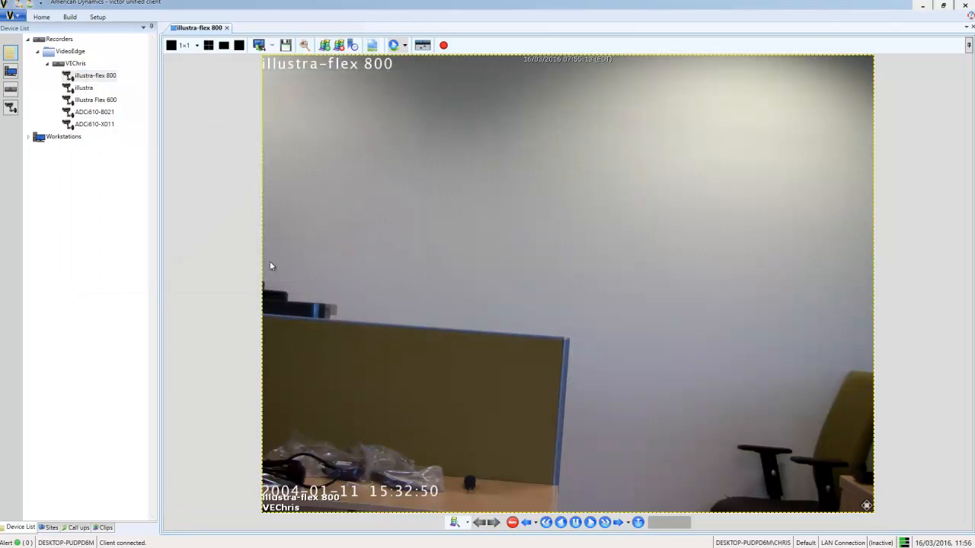
Show the Clips list with VEChris_Clip, due for removal 16/04/2016 at 22:00
{"action": "left_click", "coordinate": [76, 527]}
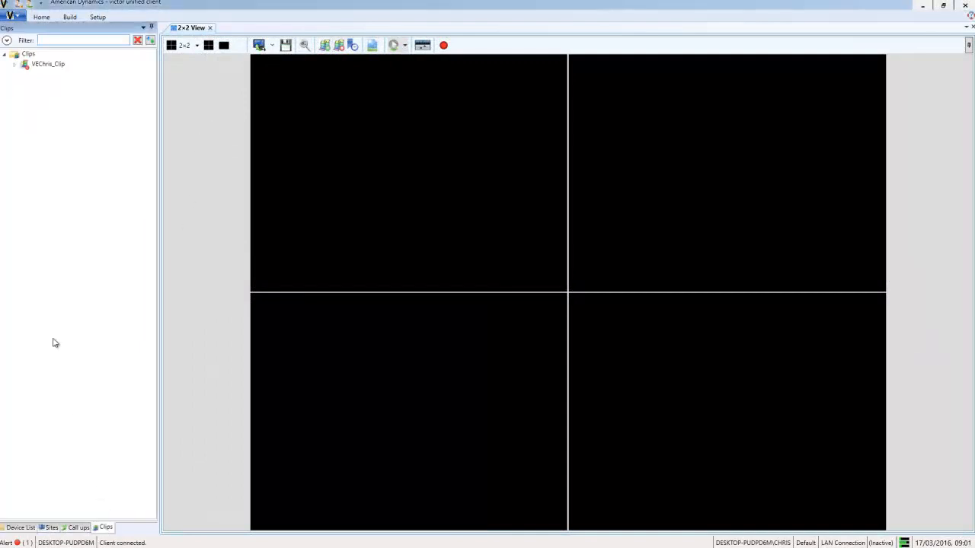
{"action": "mouse_move", "coordinate": [49, 64]}
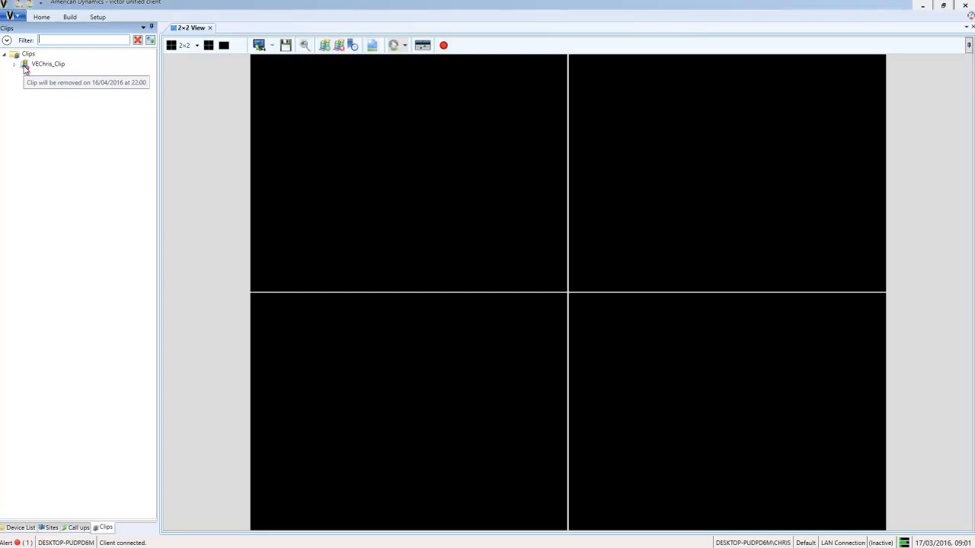
{"action": "mouse_move", "coordinate": [929, 7]}
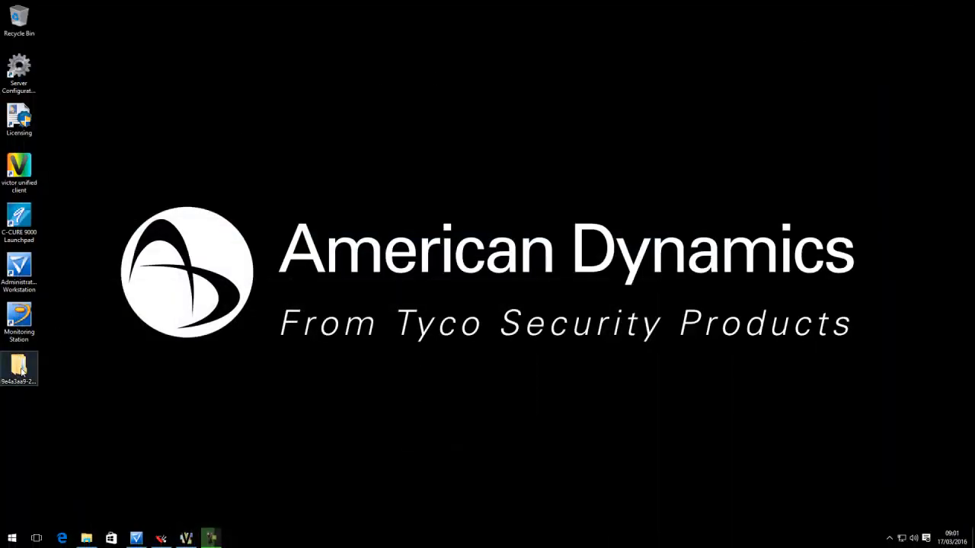
From the desktop zip, go into the illustra-flex 800 folder and play its MP4 in Films & TV
{"action": "double_click", "coordinate": [18, 366]}
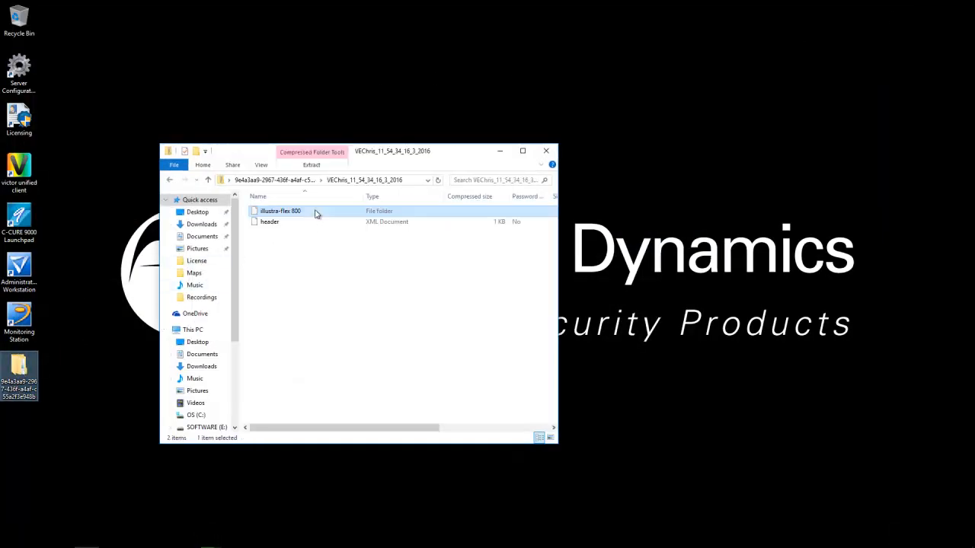
{"action": "double_click", "coordinate": [280, 210]}
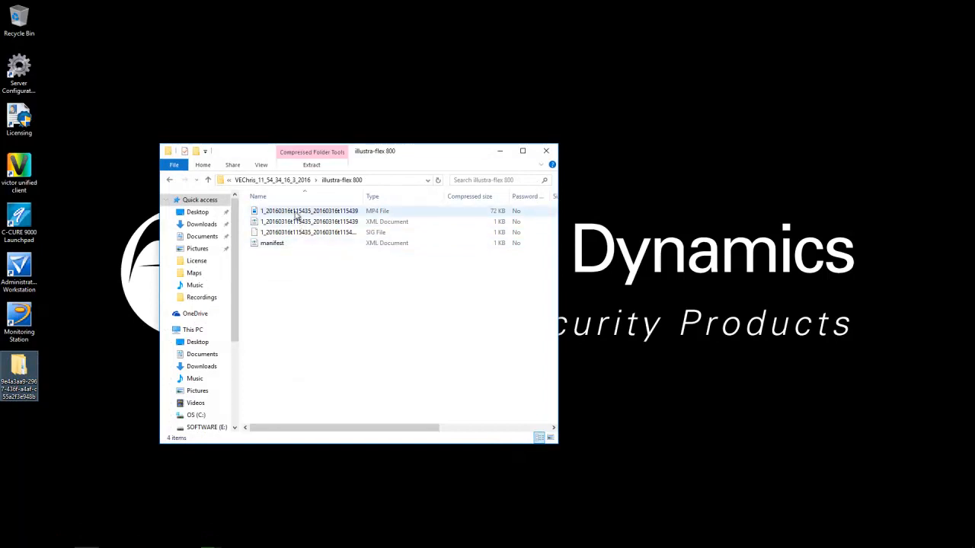
{"action": "double_click", "coordinate": [309, 210]}
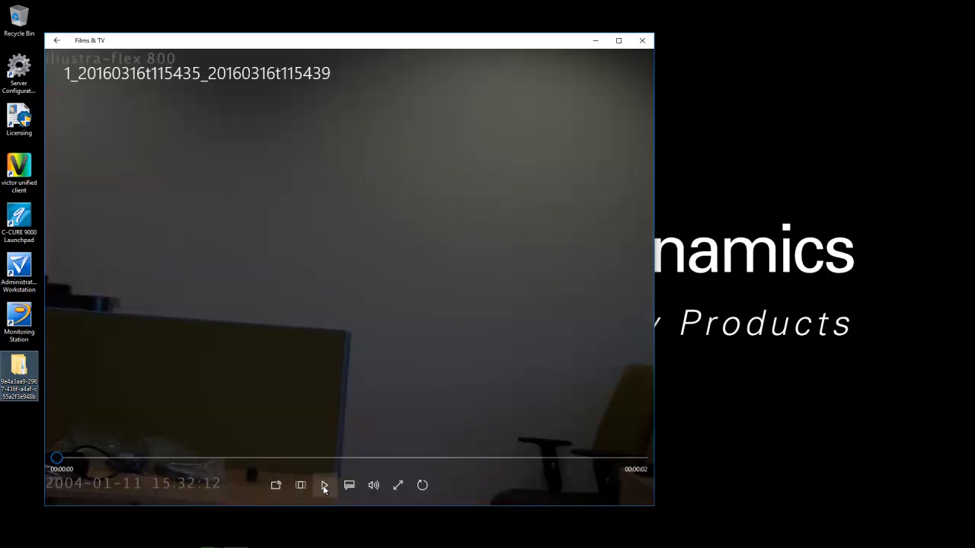